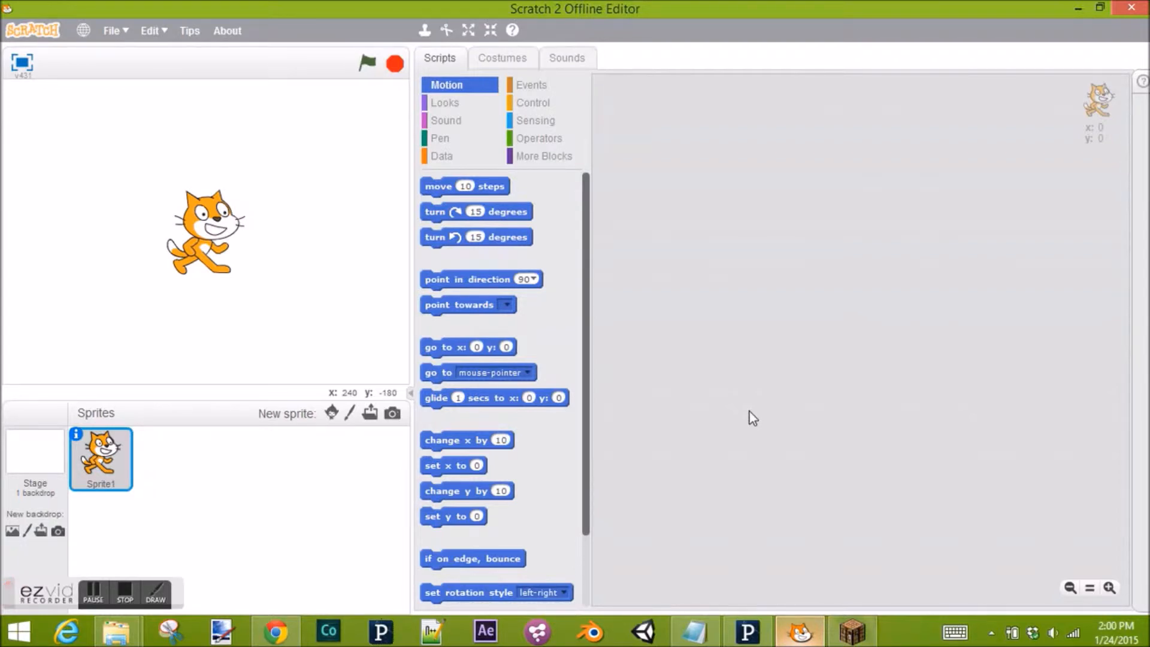
pyautogui.moveTo(748, 408)
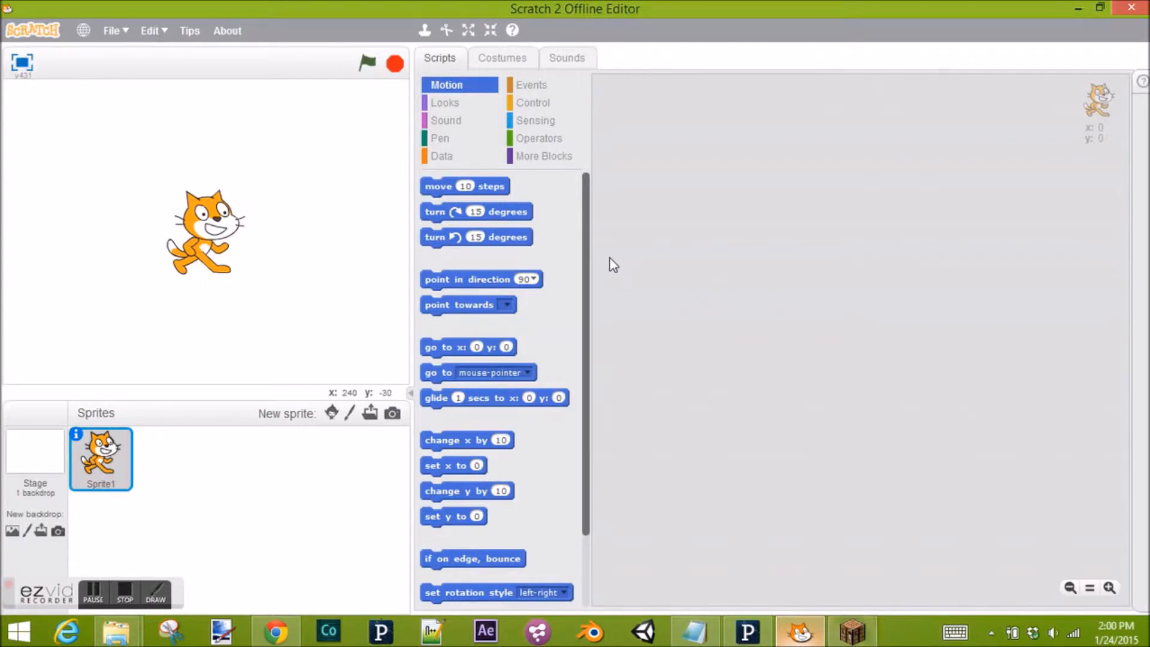
pyautogui.moveTo(588, 262)
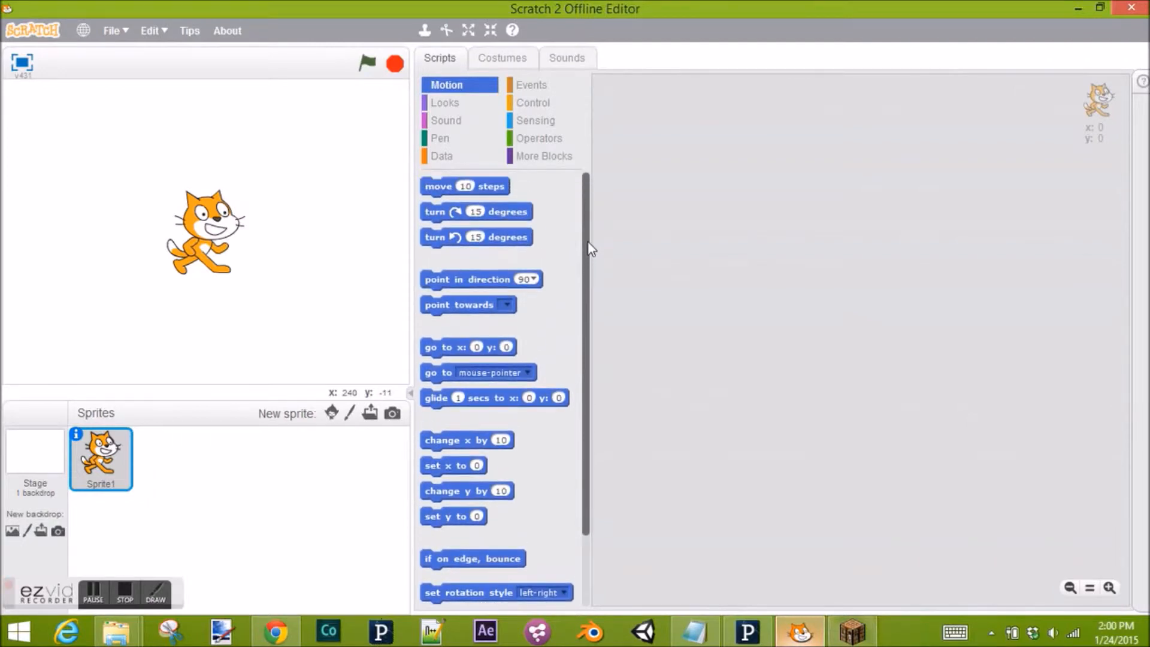
pyautogui.moveTo(689, 295)
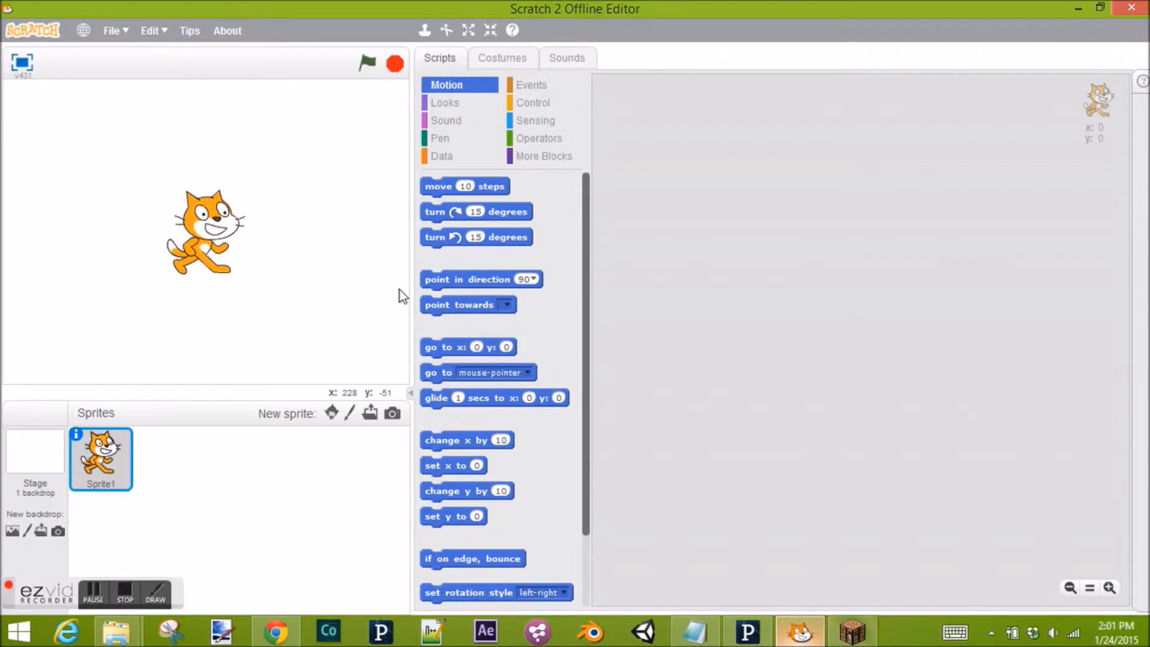
pyautogui.moveTo(246, 234)
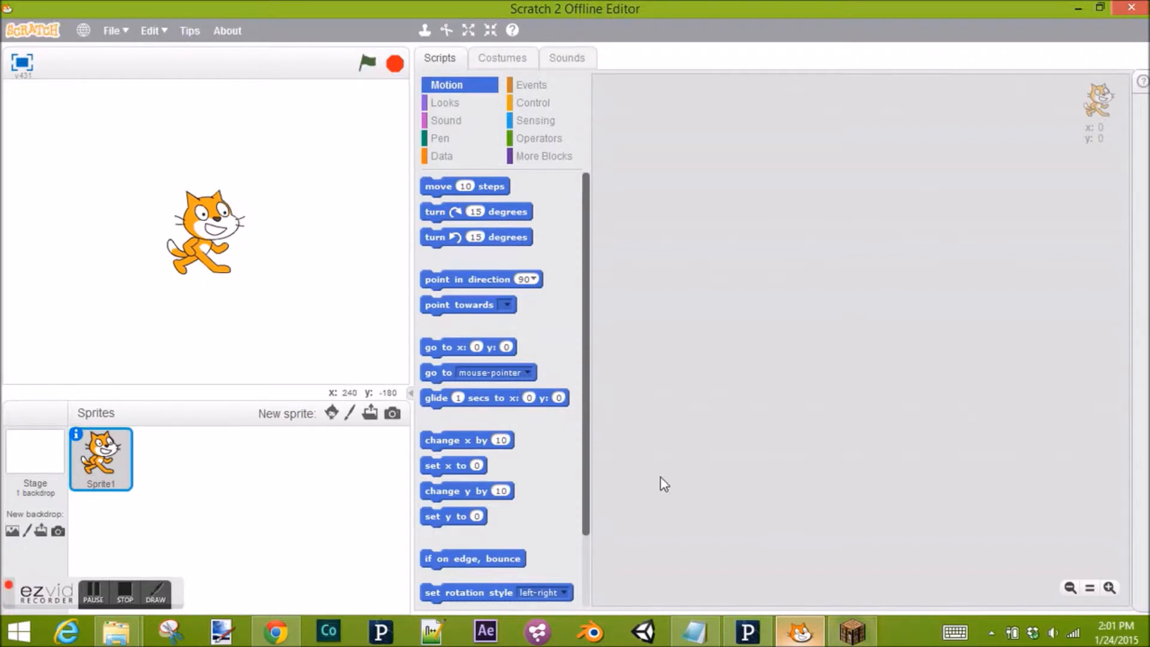
# Step: Set Processing beside Scratch, test-run the empty sketch, and close its blank output window
pyautogui.click(744, 629)
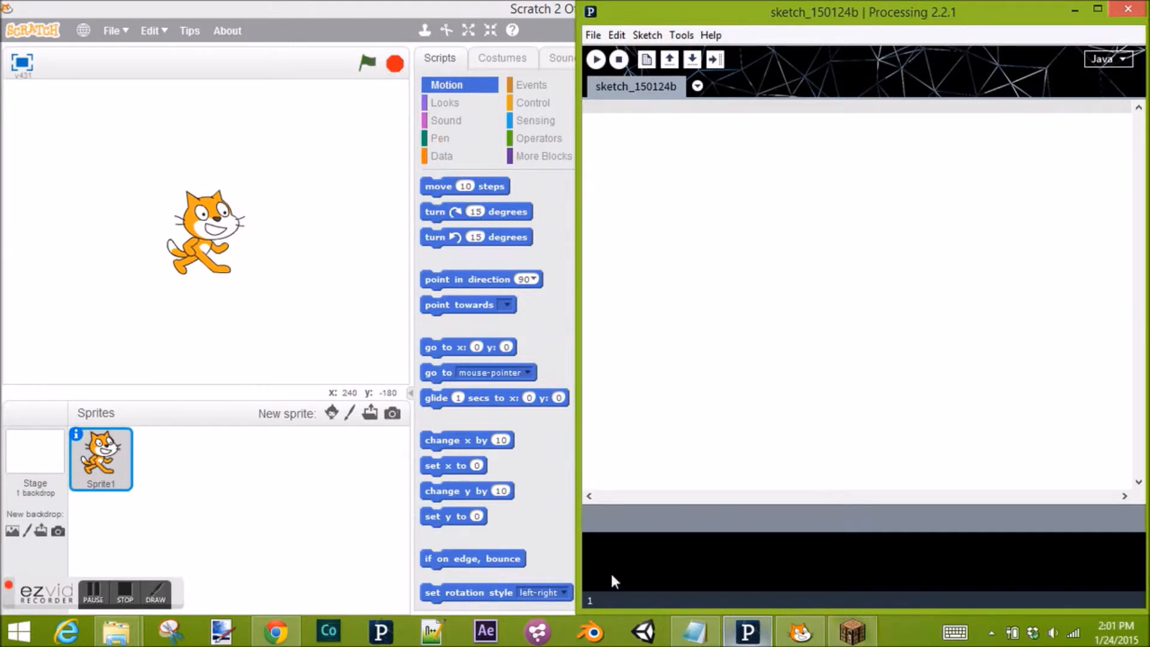
pyautogui.moveTo(728, 553)
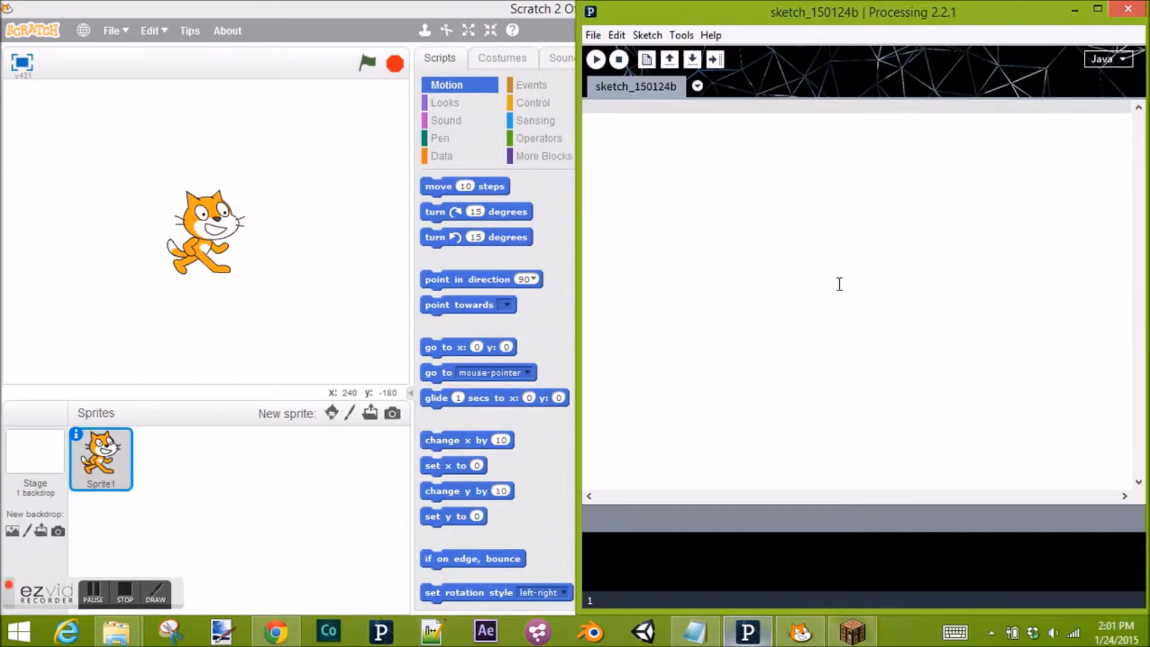
pyautogui.moveTo(648, 205)
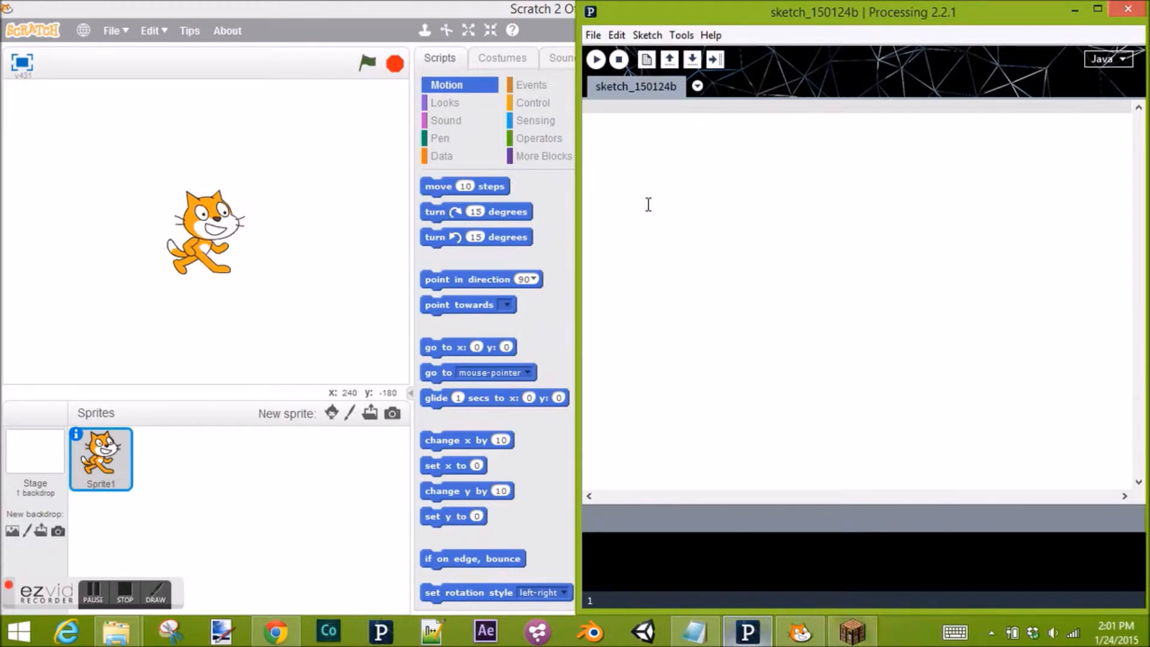
pyautogui.moveTo(600, 58)
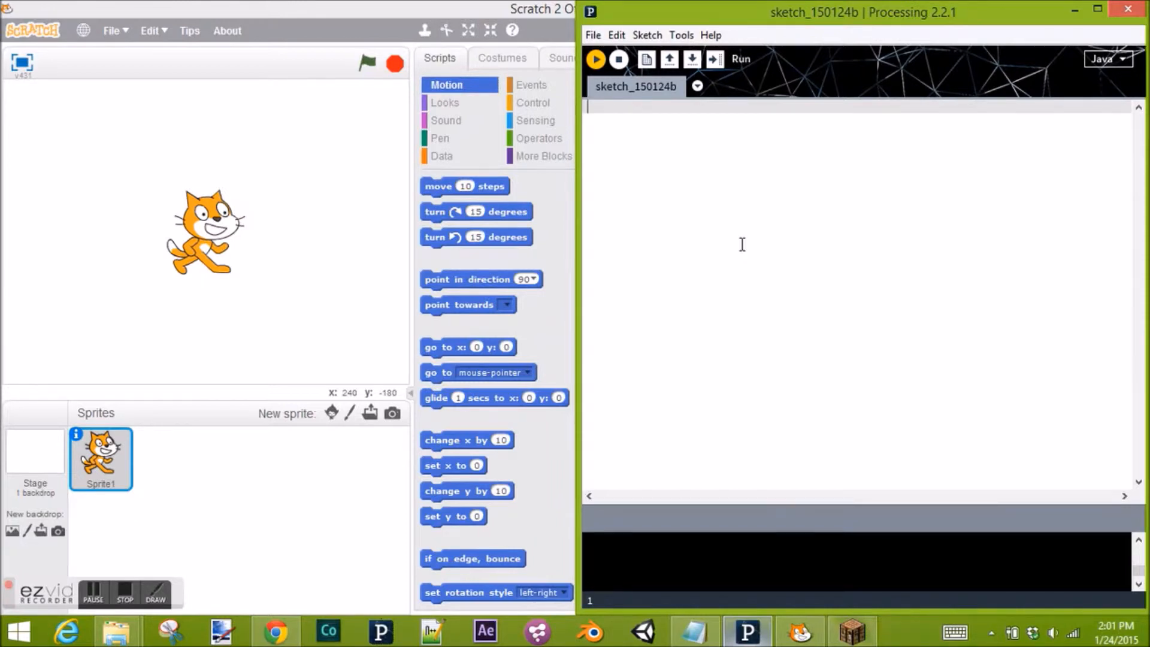
pyautogui.click(597, 59)
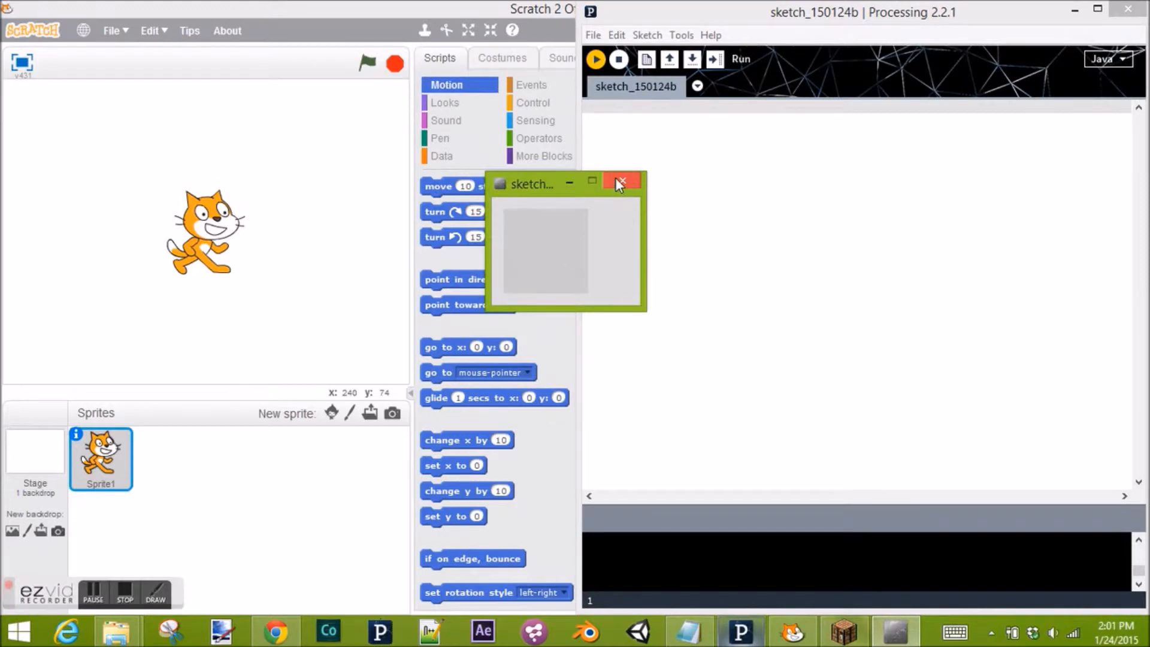
pyautogui.click(621, 180)
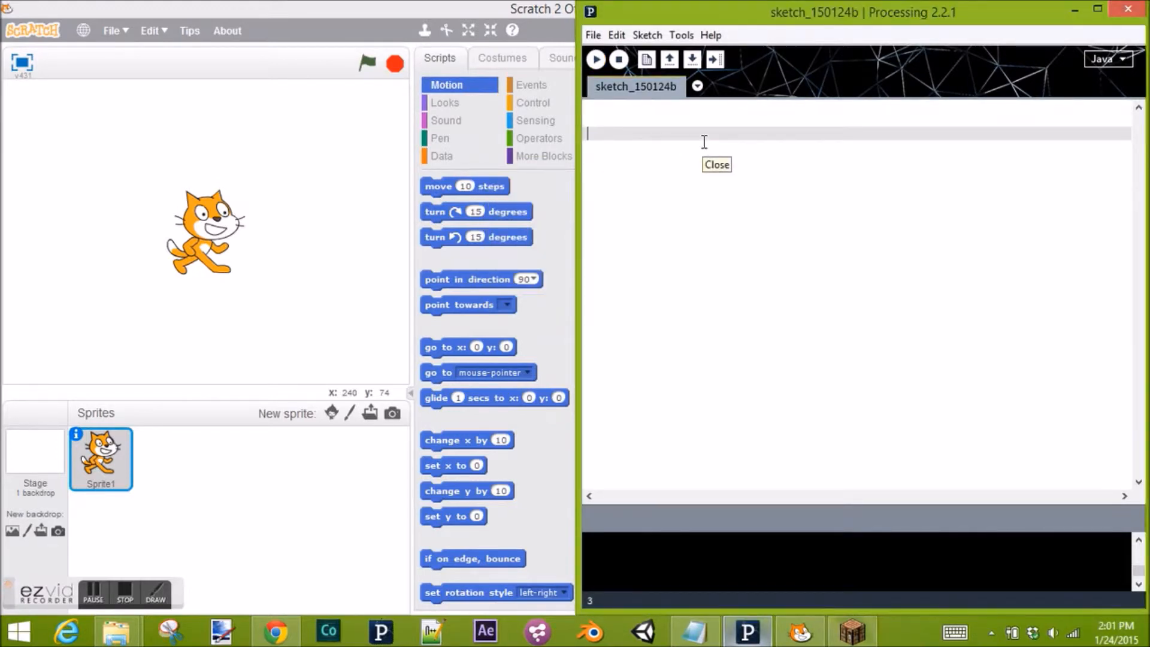
# Step: Write void setup() { size(500, 500); }, run it, and close the 500x500 window
pyautogui.write('void setup')
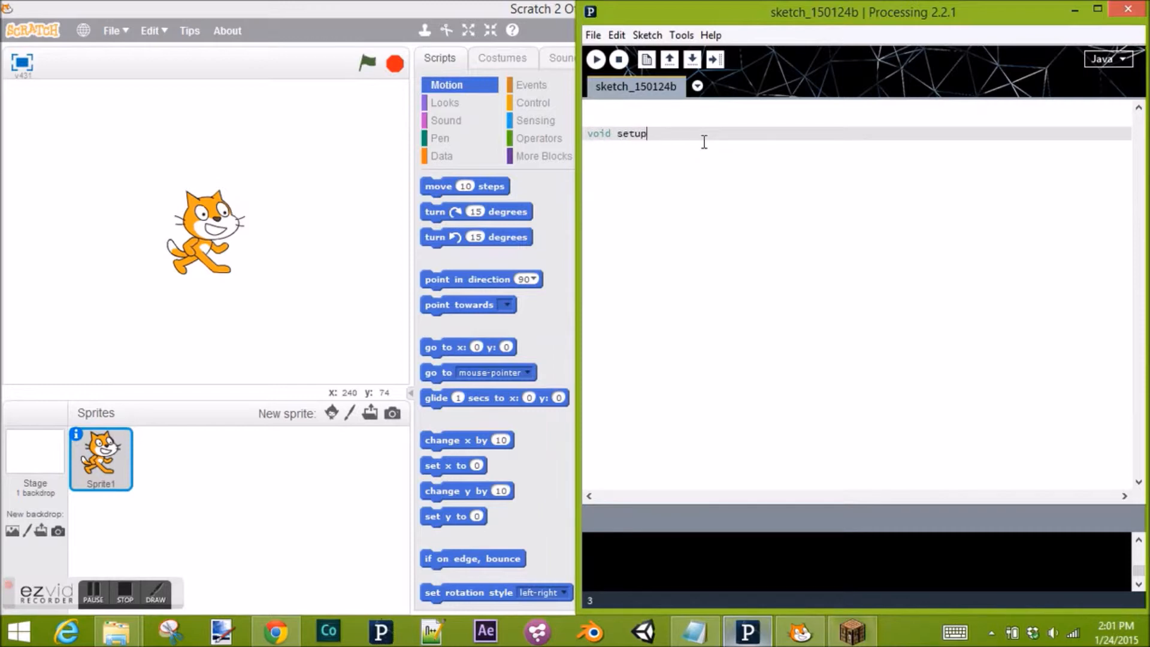
pyautogui.write('() {')
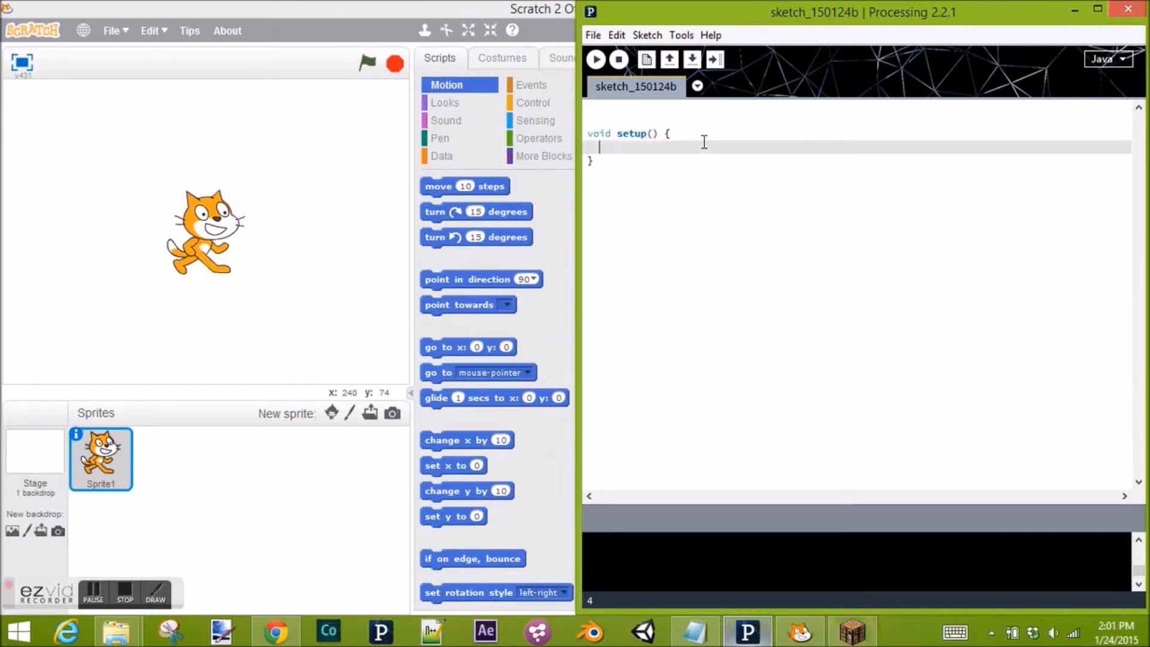
pyautogui.write('size(')
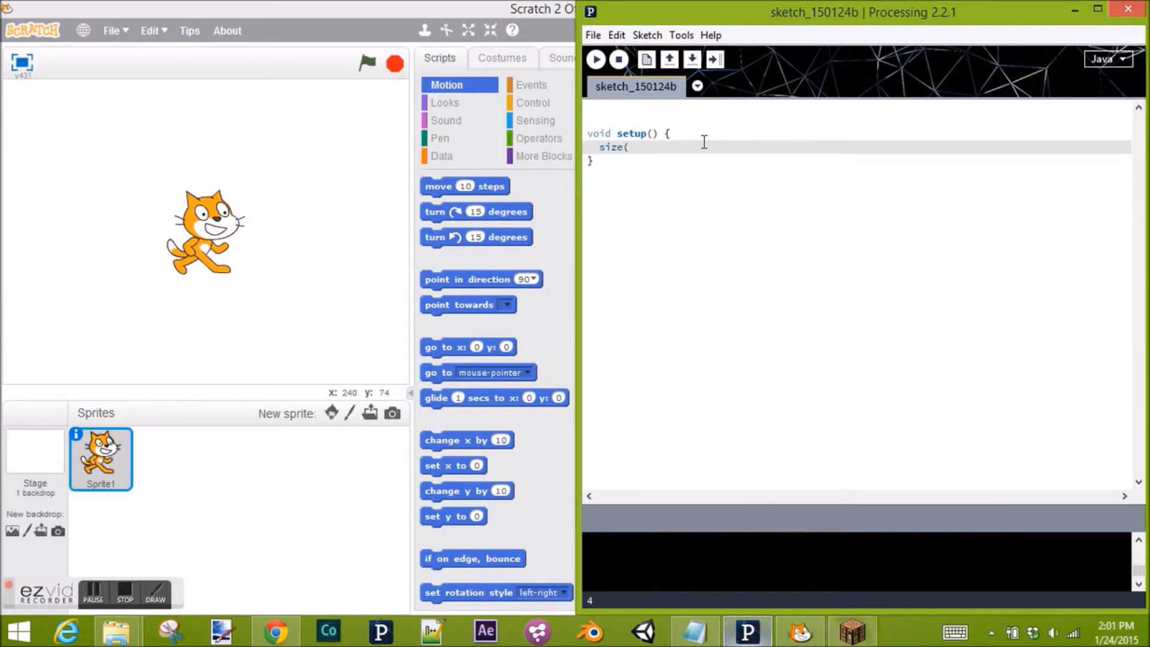
pyautogui.write('500,')
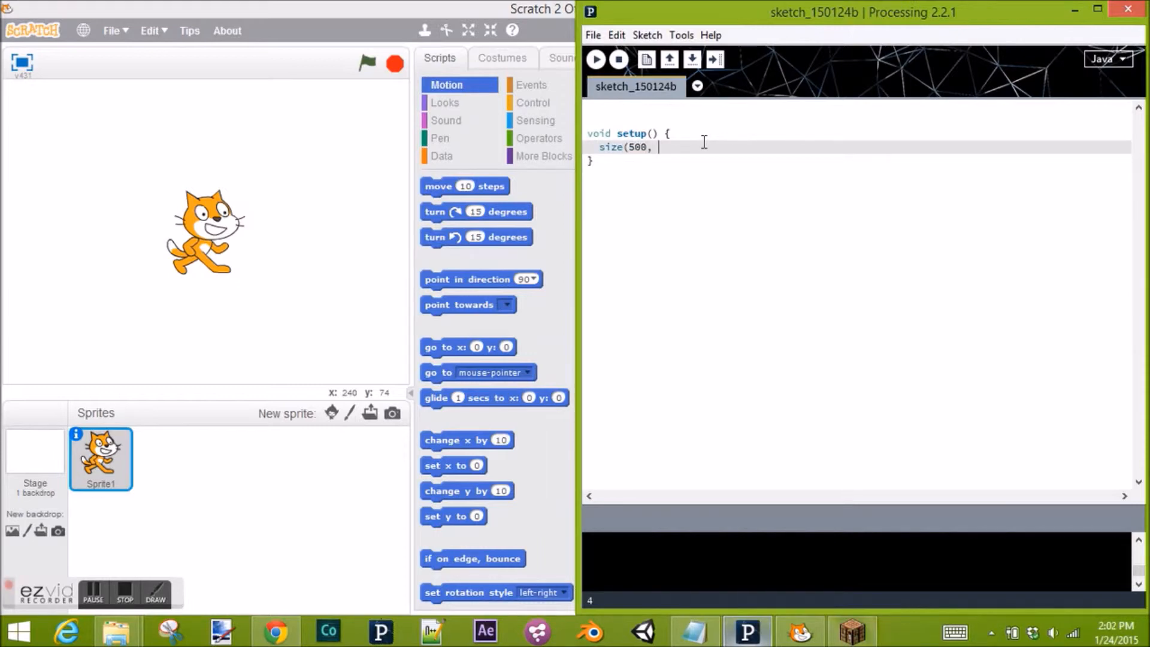
pyautogui.write('500);')
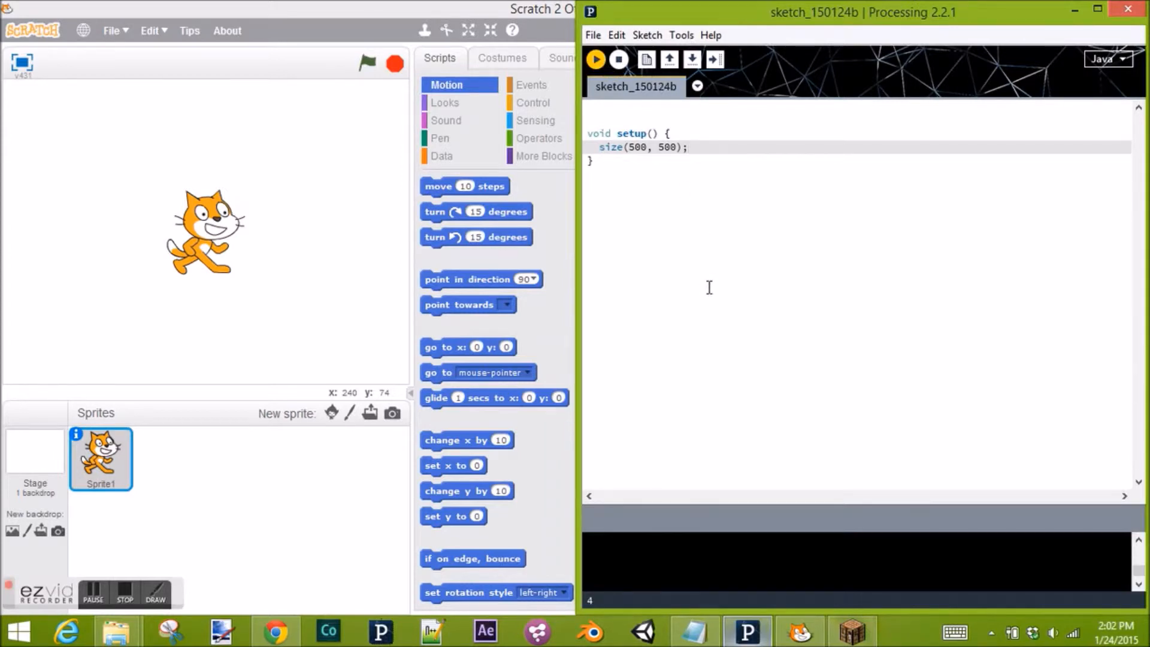
pyautogui.click(600, 59)
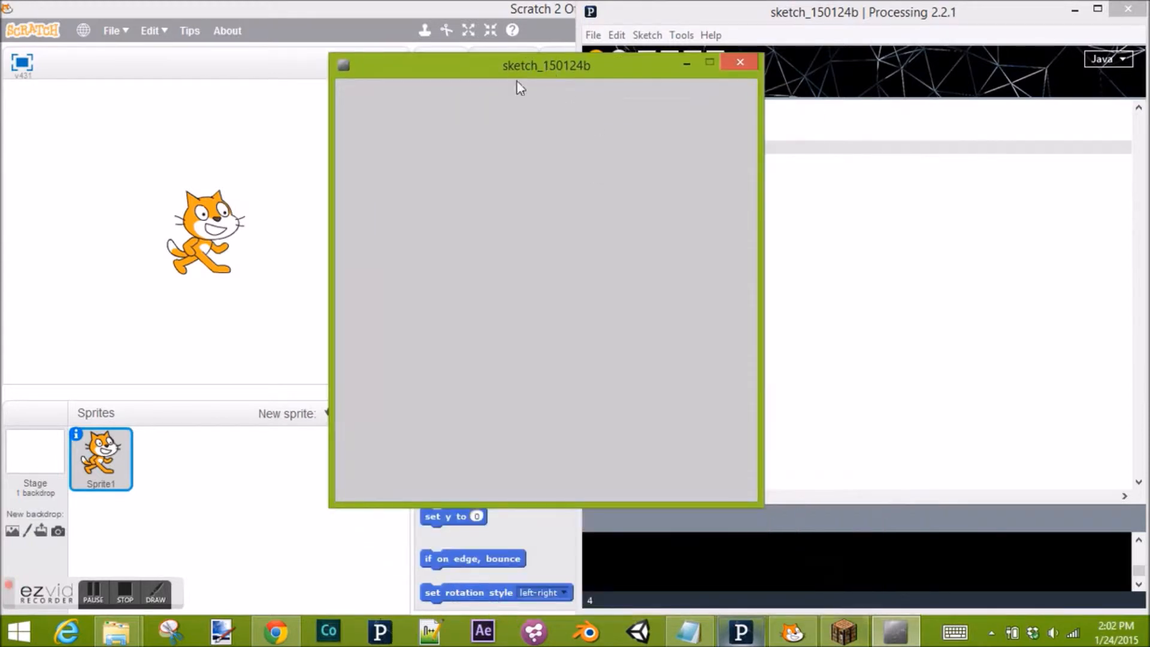
pyautogui.moveTo(765, 279)
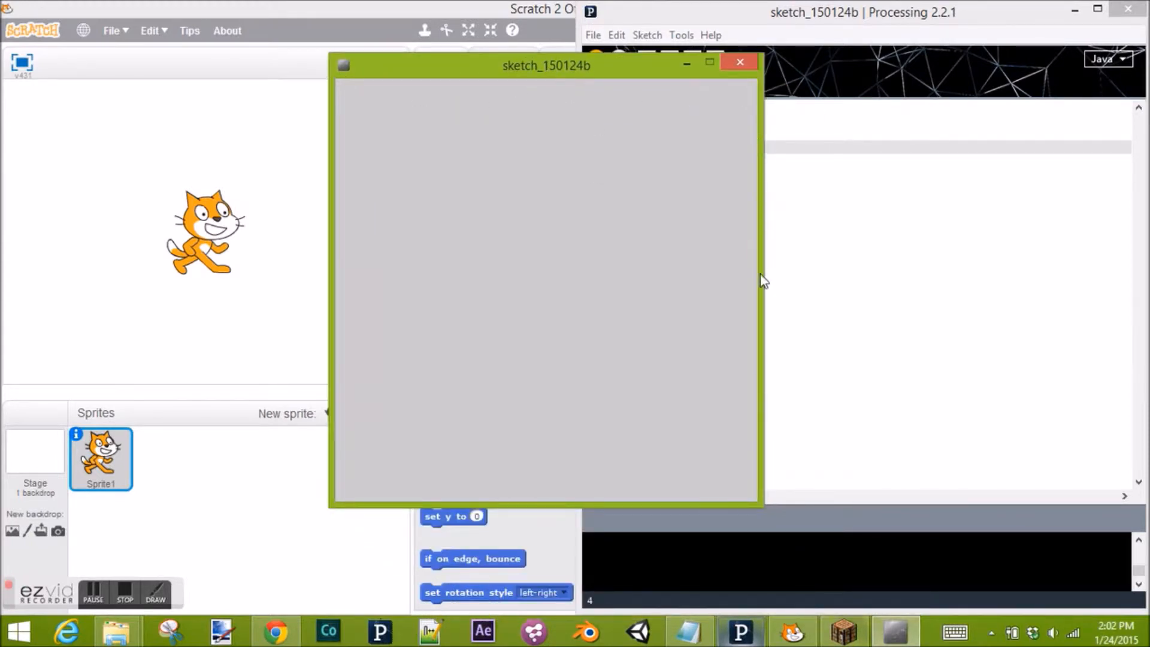
pyautogui.moveTo(745, 62)
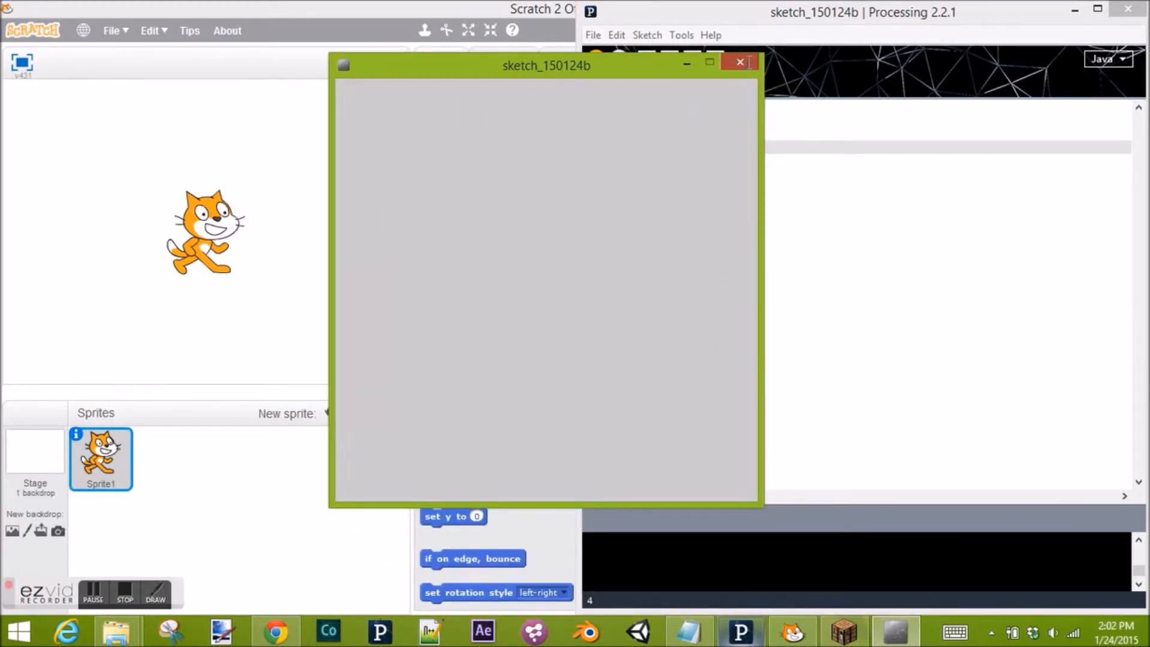
pyautogui.click(735, 63)
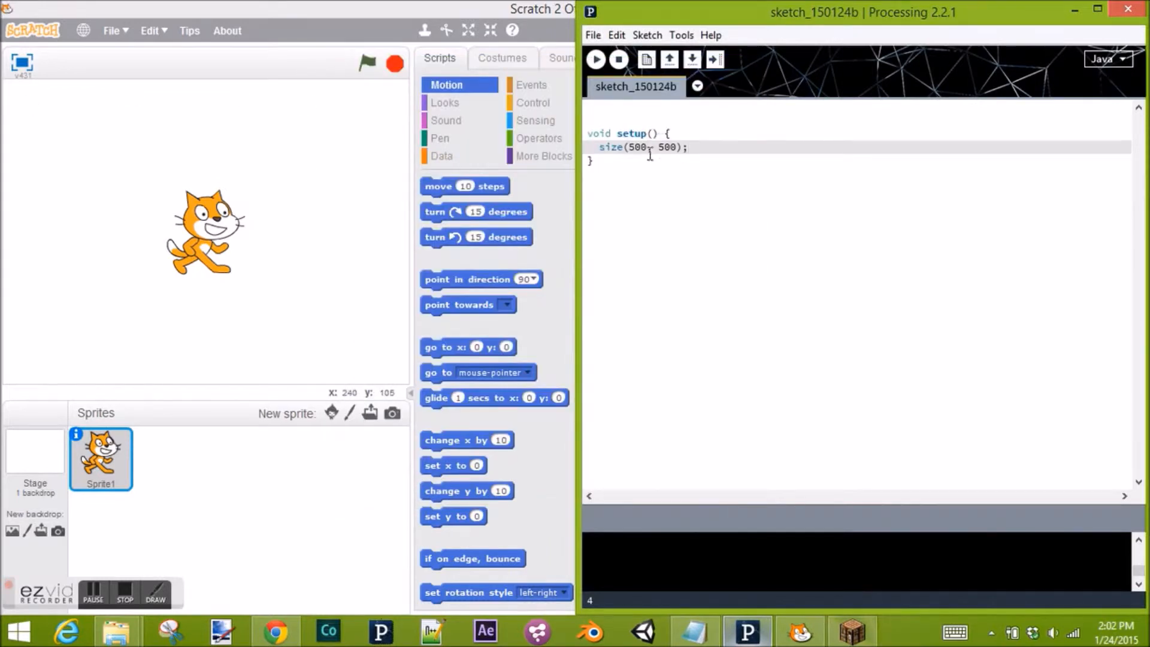
# Step: Change the size call to size(480, 340) to match Scratch's stage
pyautogui.doubleClick(636, 148)
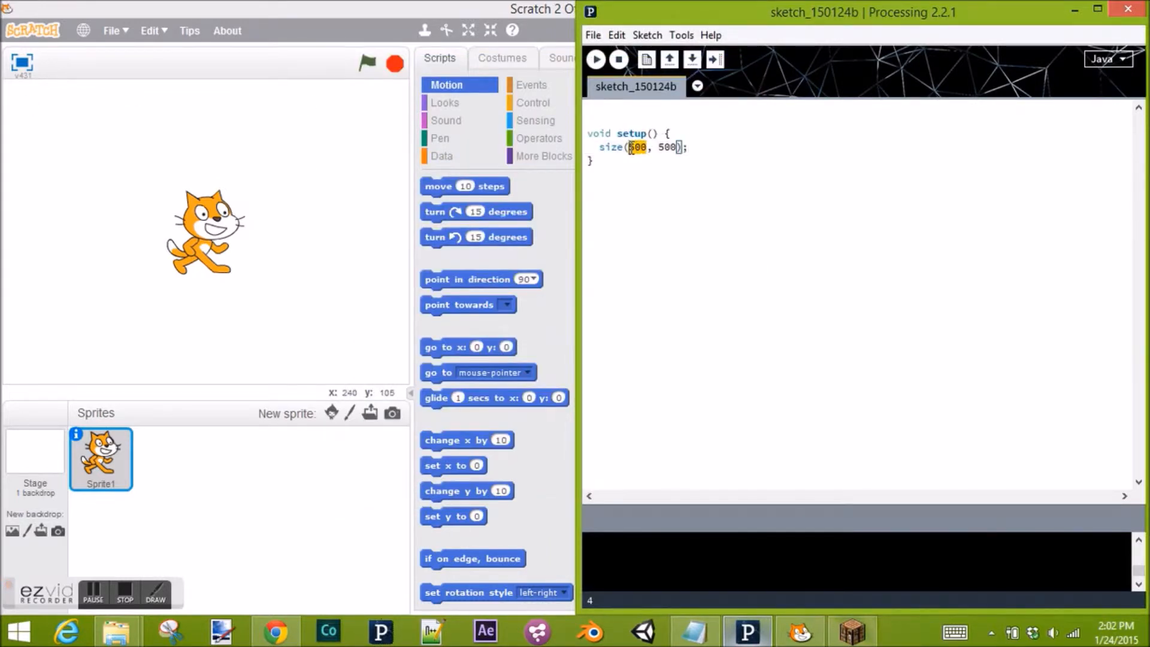
pyautogui.write('480')
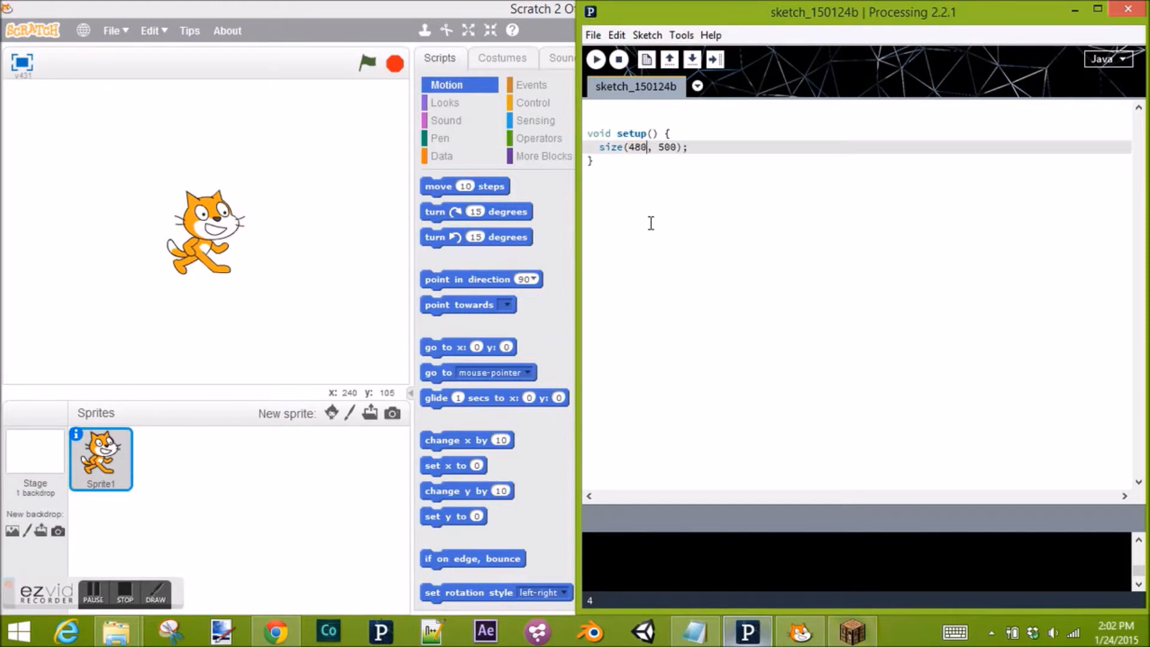
pyautogui.press('BackSpace')
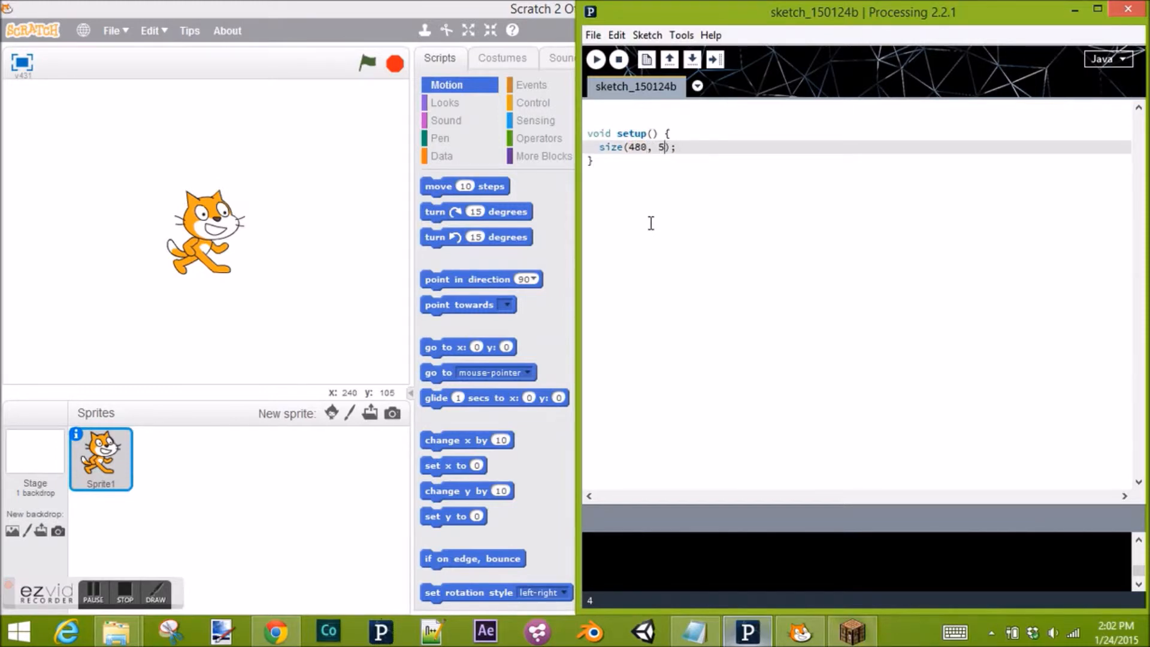
pyautogui.write('40')
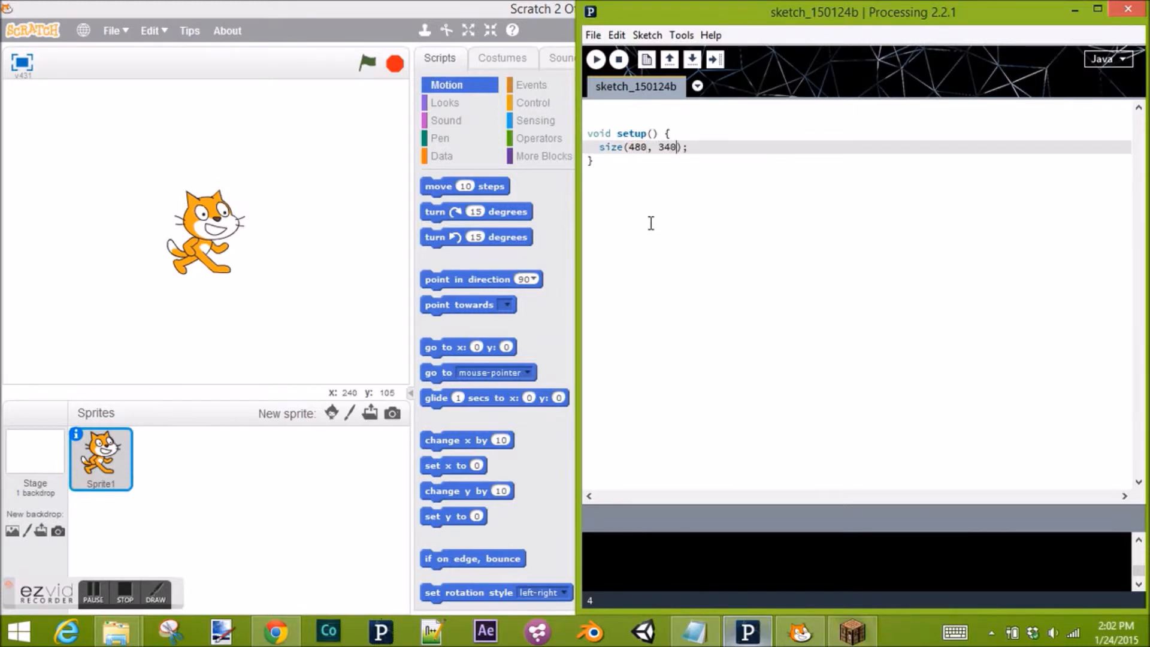
pyautogui.moveTo(603, 59)
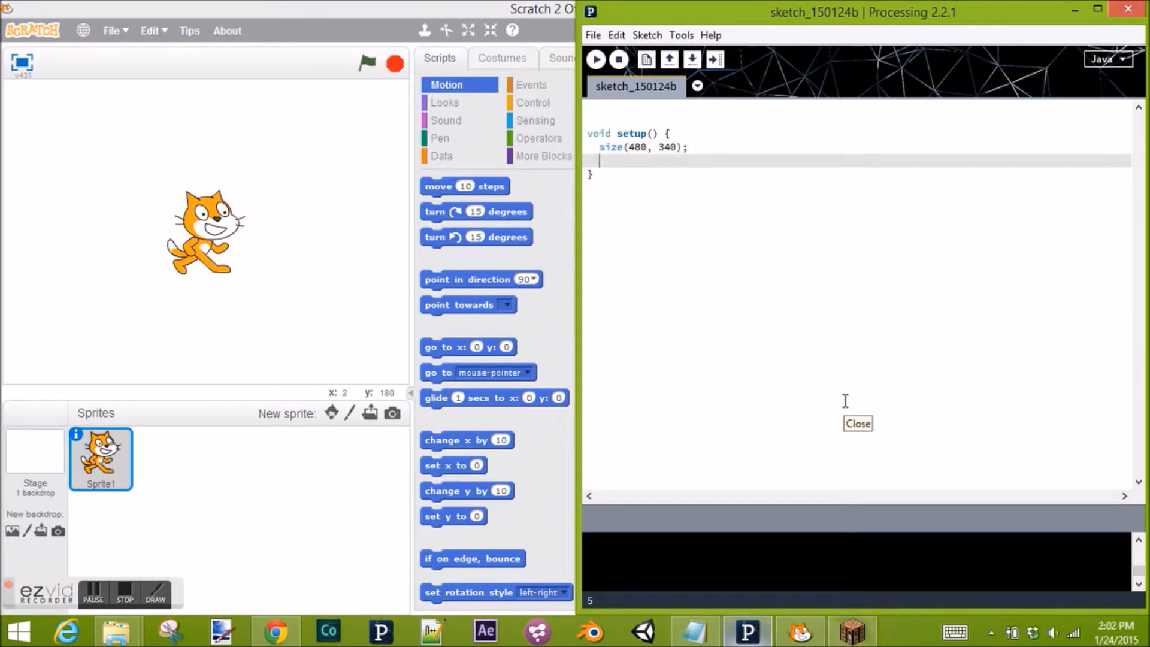
# Step: Add println("Hello World!"); inside setup()
pyautogui.write('println')
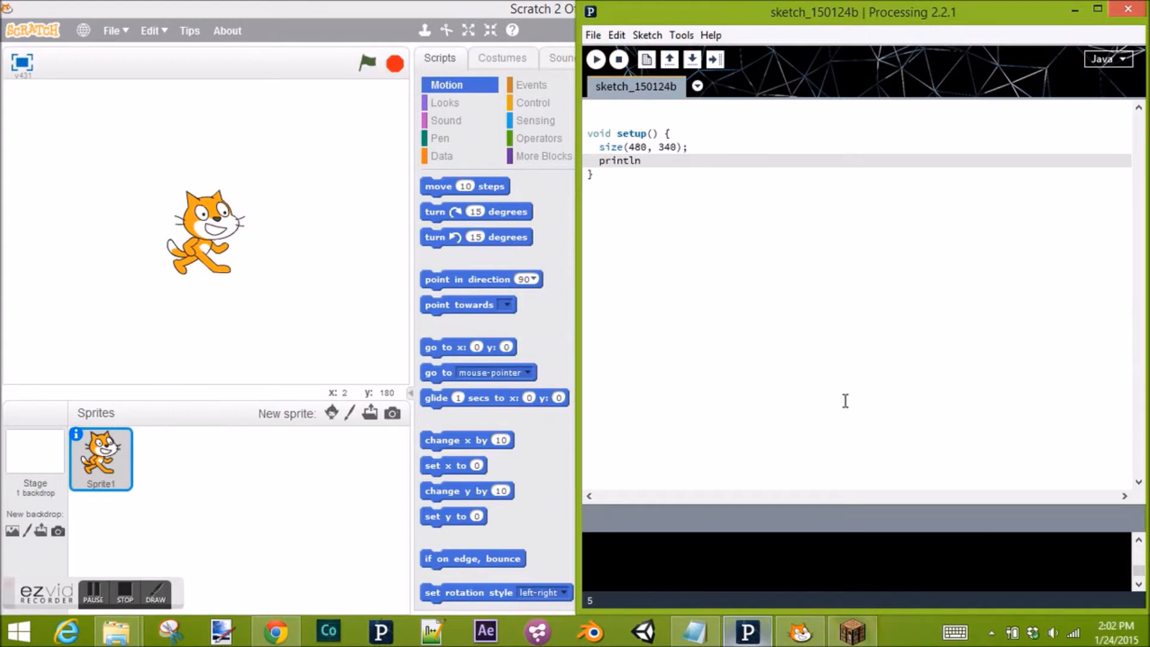
pyautogui.write('("')
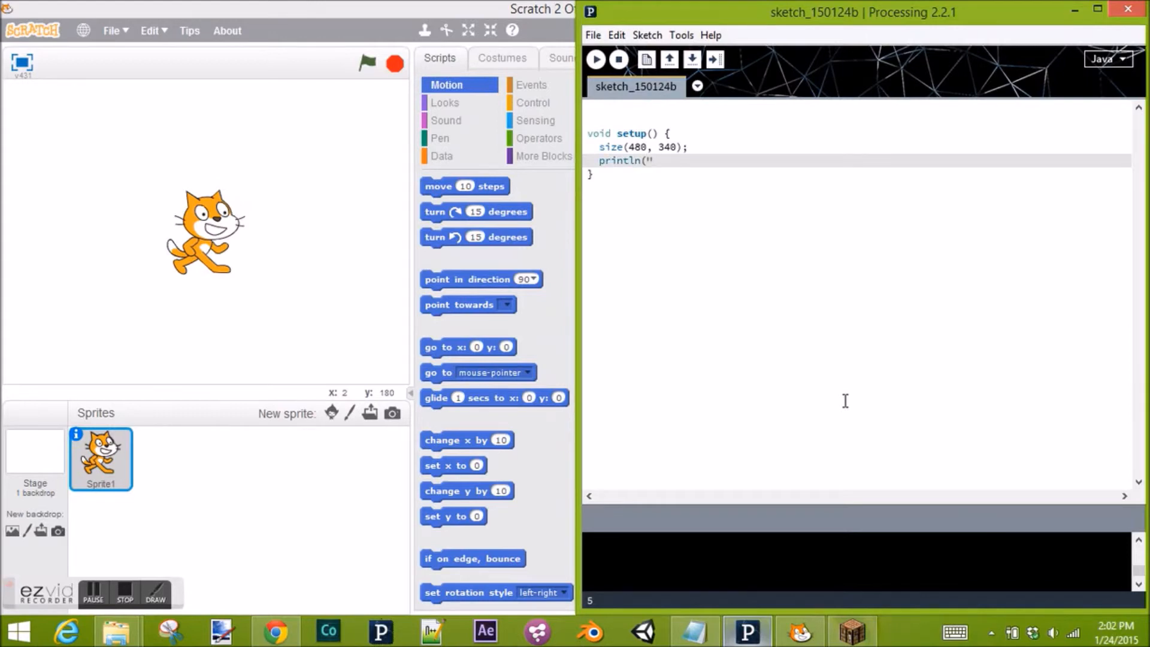
pyautogui.write('Hello World')
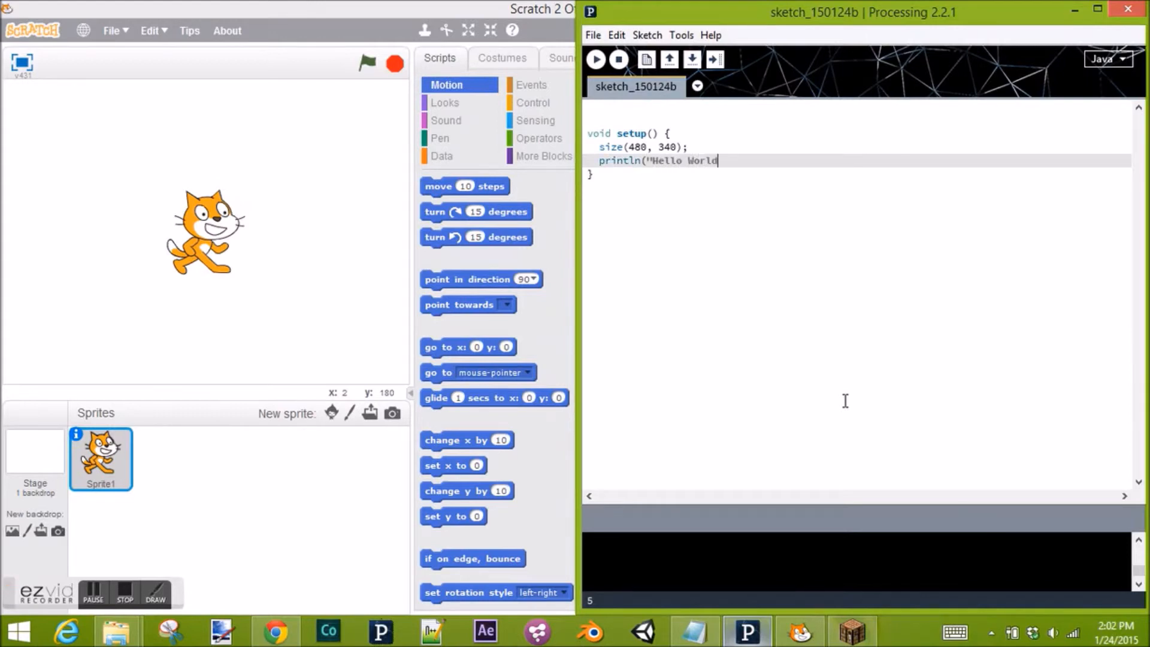
pyautogui.write('!")')
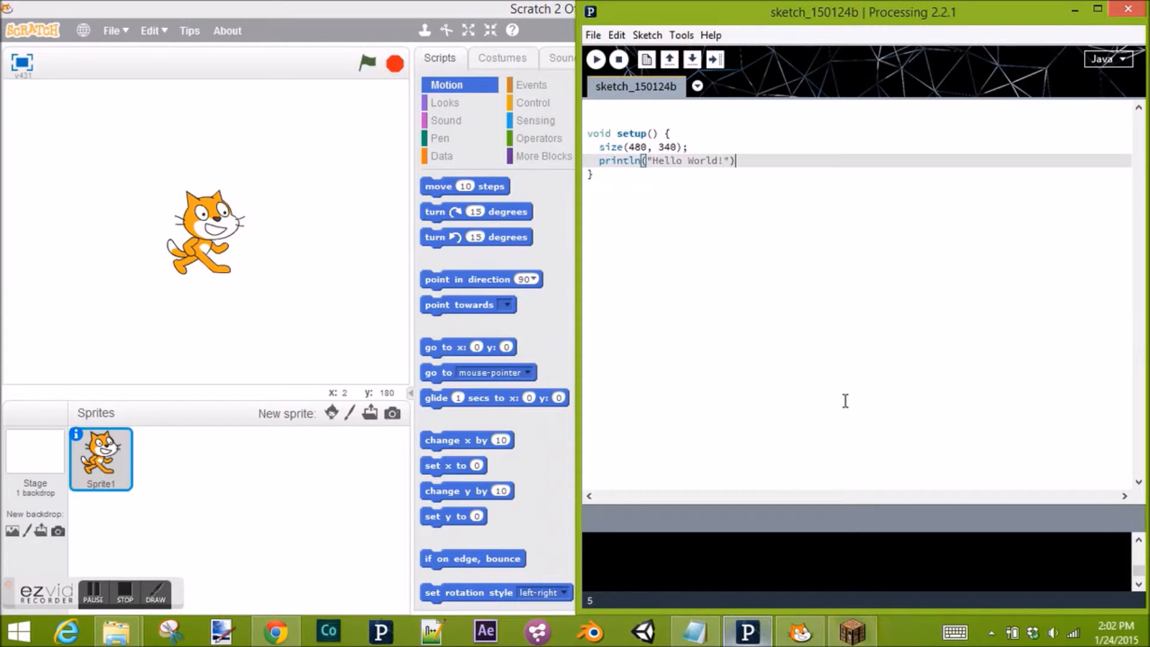
pyautogui.write(';')
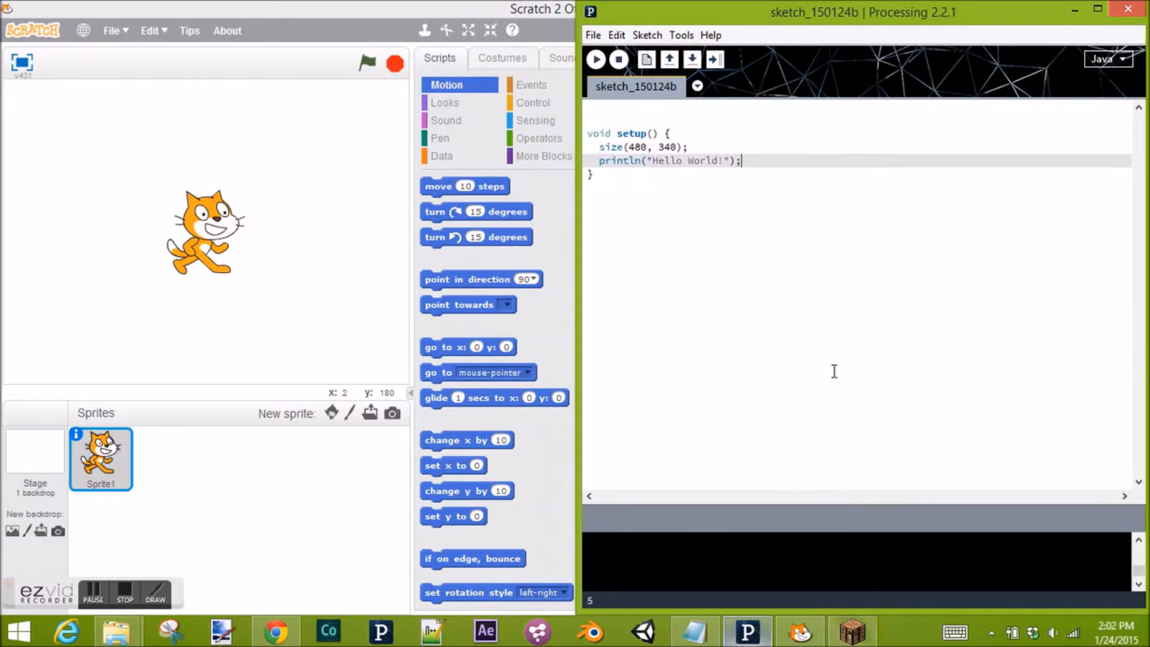
pyautogui.moveTo(780, 221)
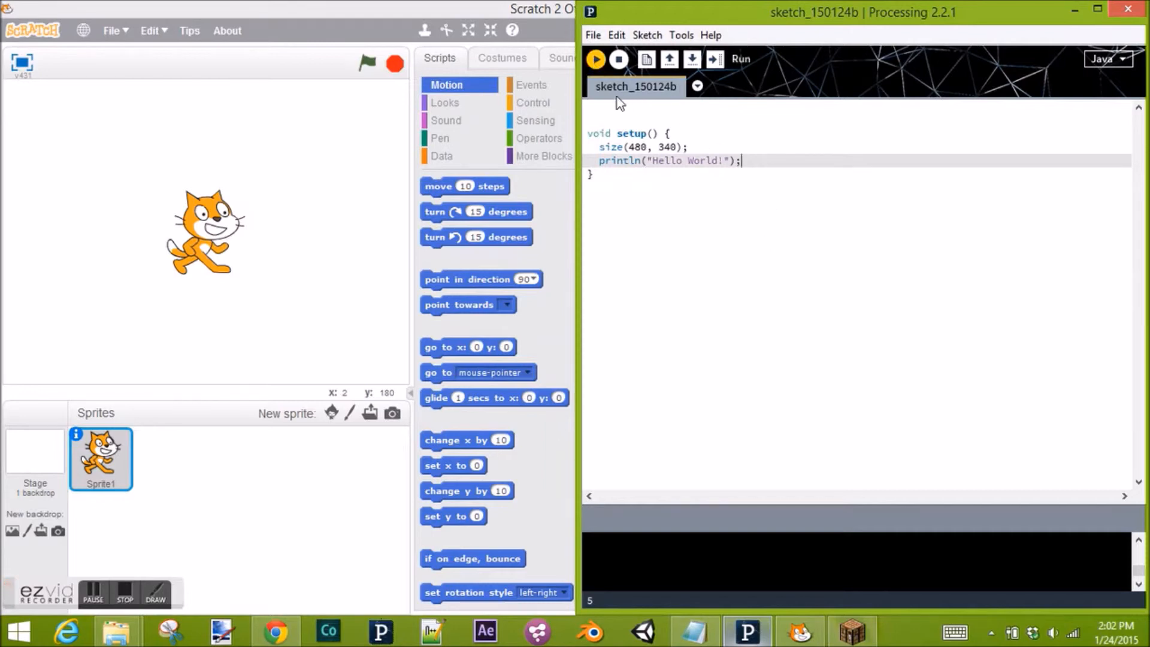
# Step: Run the sketch so Hello World! prints, then close the sketch window
pyautogui.click(599, 59)
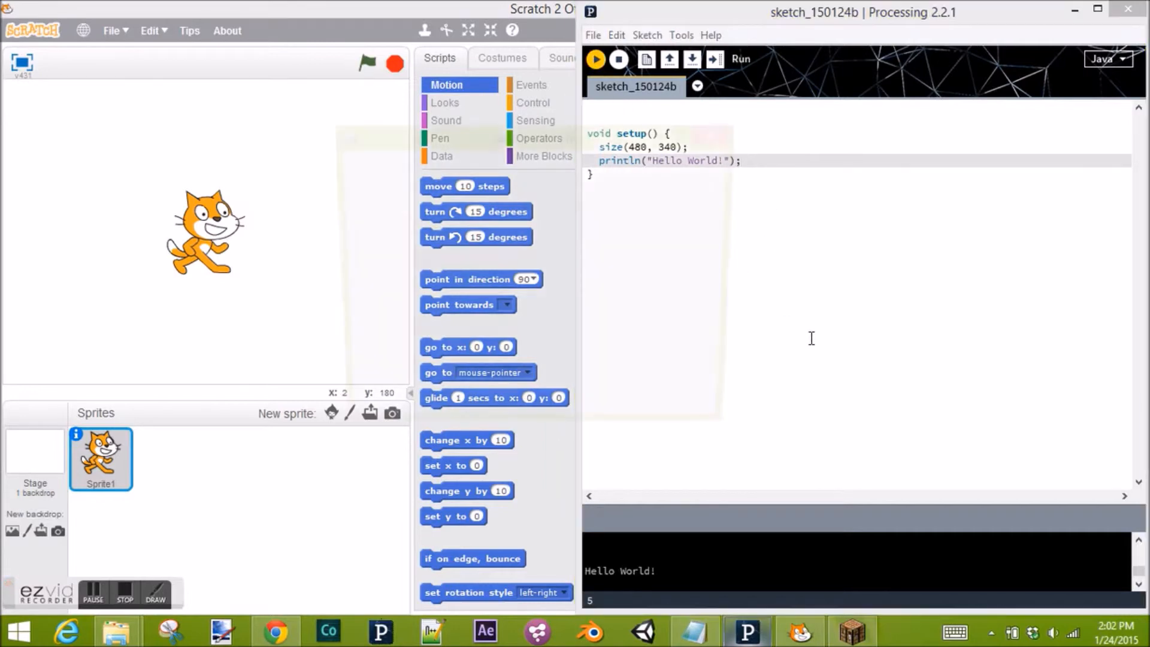
pyautogui.click(596, 58)
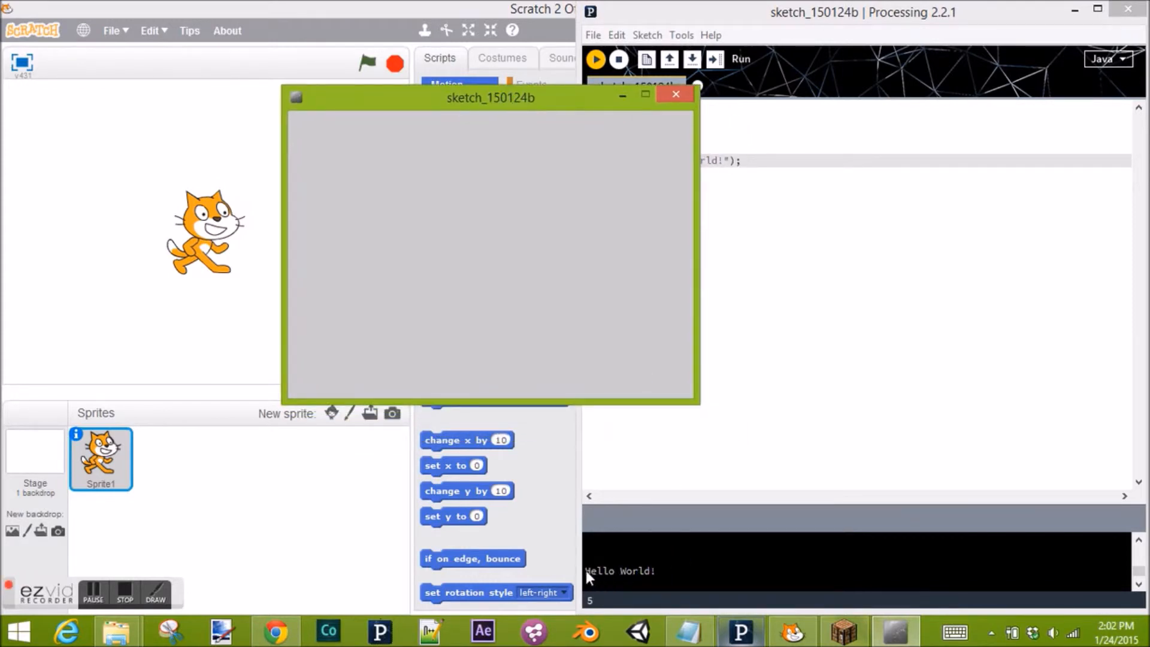
pyautogui.moveTo(679, 164)
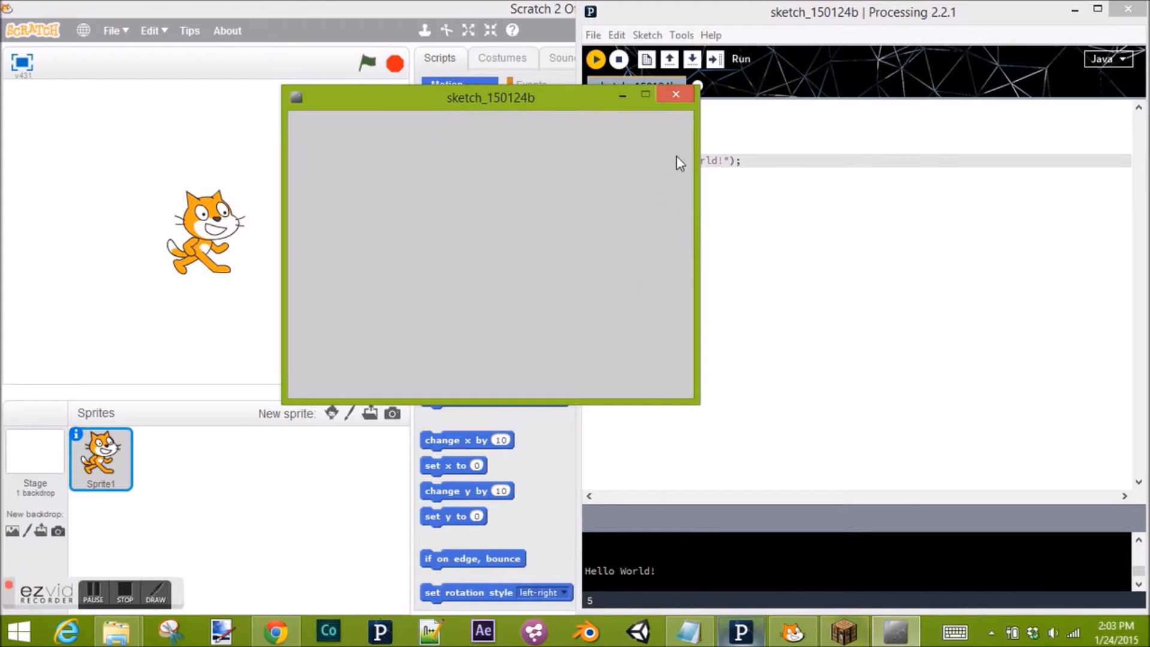
pyautogui.click(674, 95)
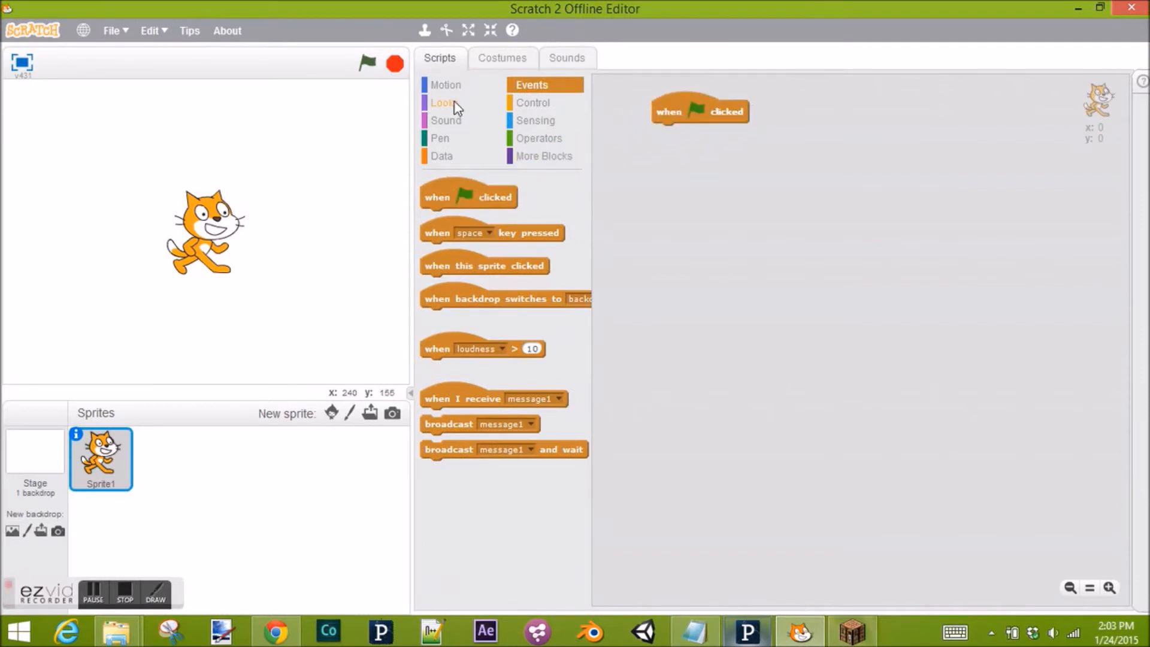
# Step: From Looks, set the say block under the flag hat to Hello World!, then run the script
pyautogui.click(443, 103)
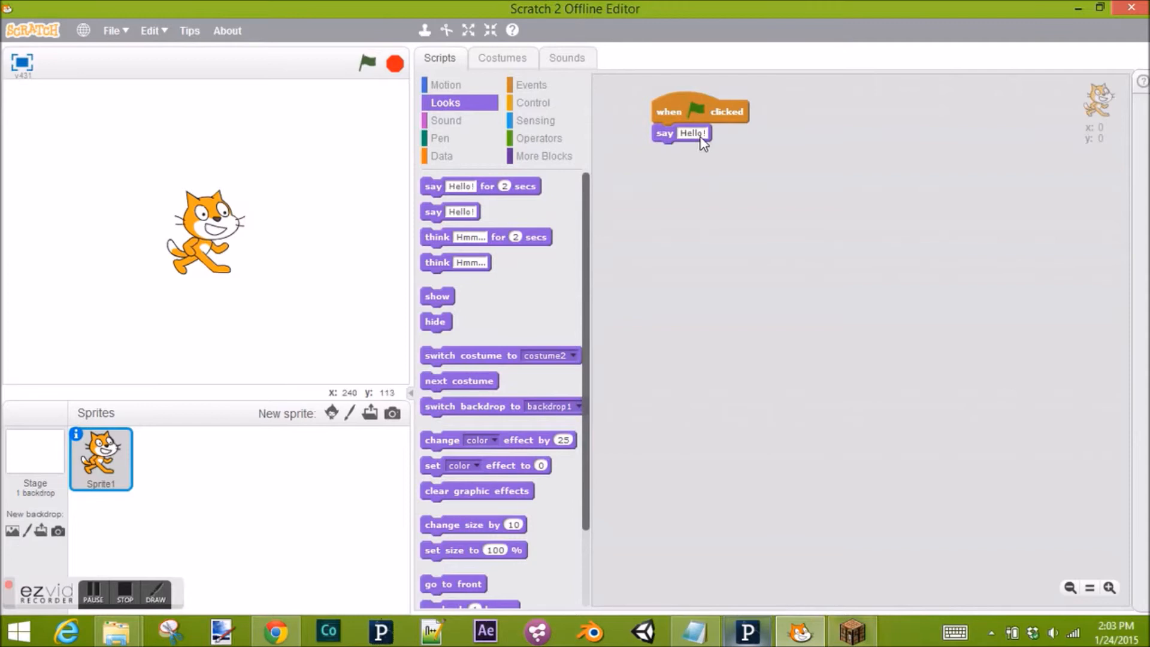
pyautogui.click(693, 133)
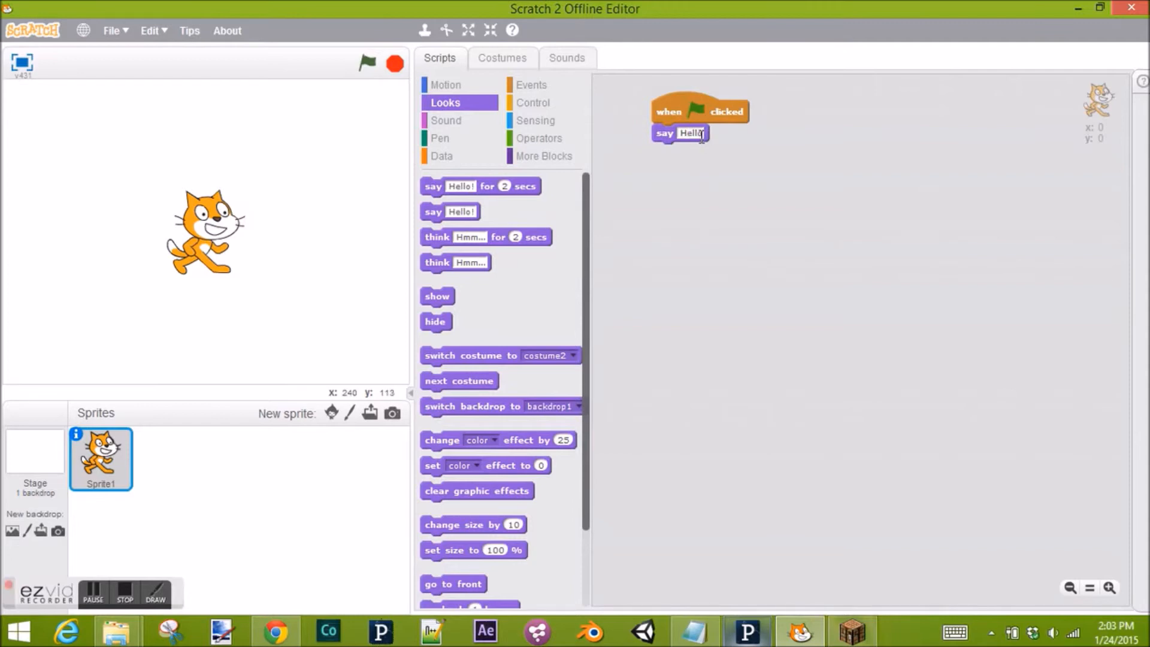
pyautogui.write('WOR')
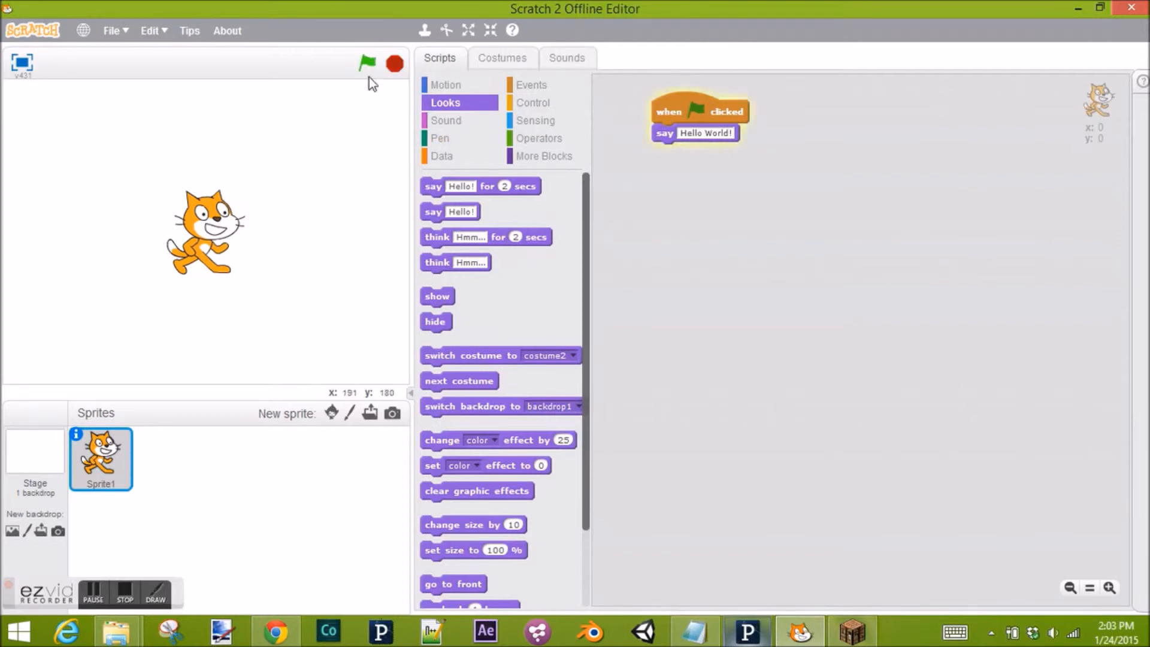
pyautogui.click(366, 60)
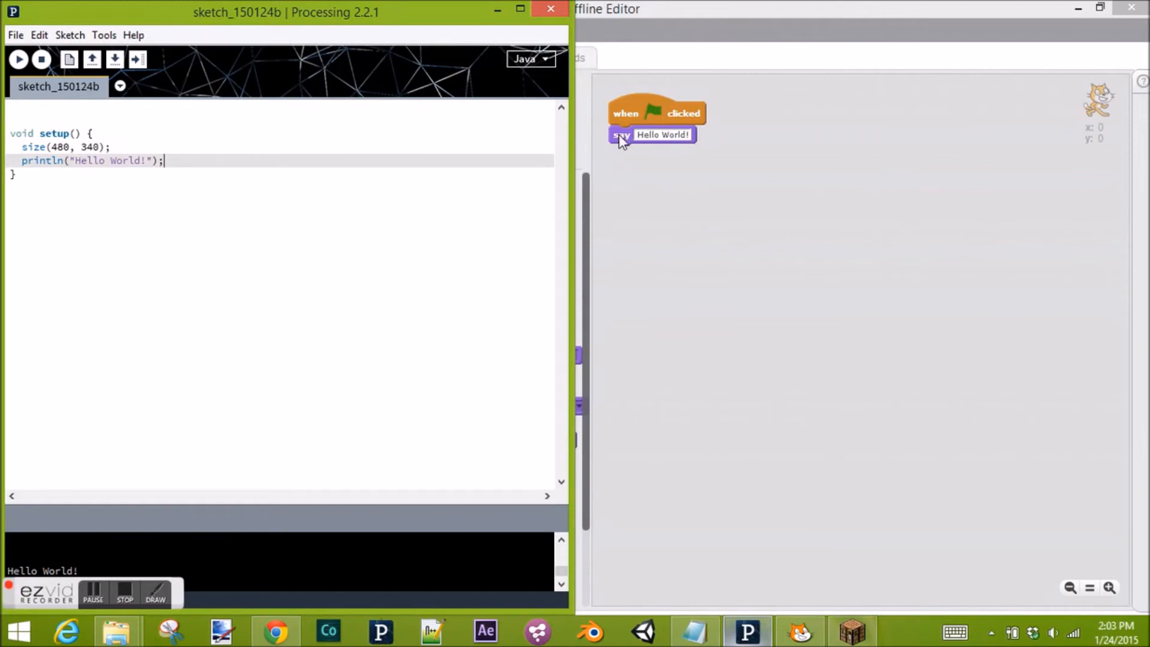
pyautogui.moveTo(657, 217)
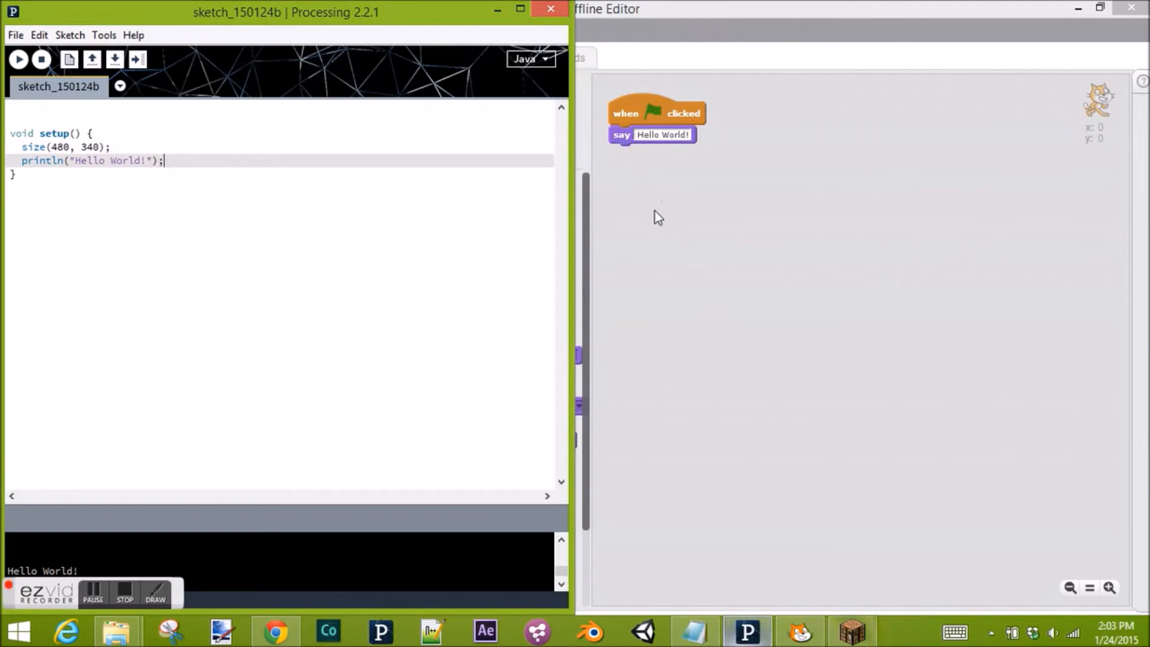
pyautogui.moveTo(126, 368)
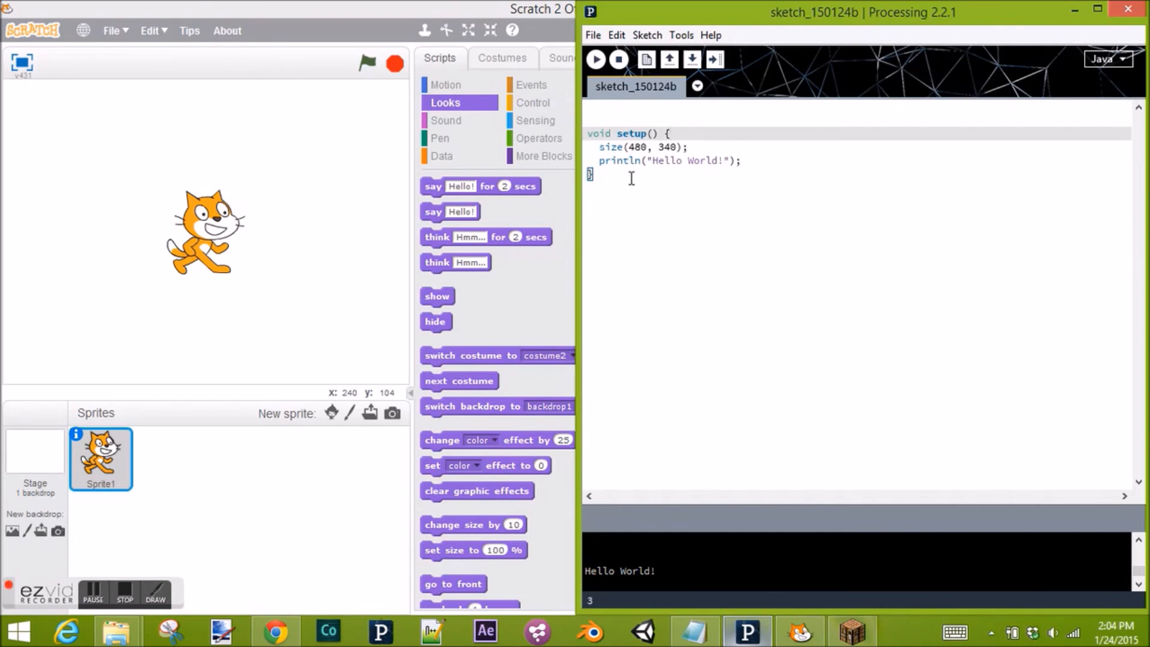
pyautogui.click(743, 161)
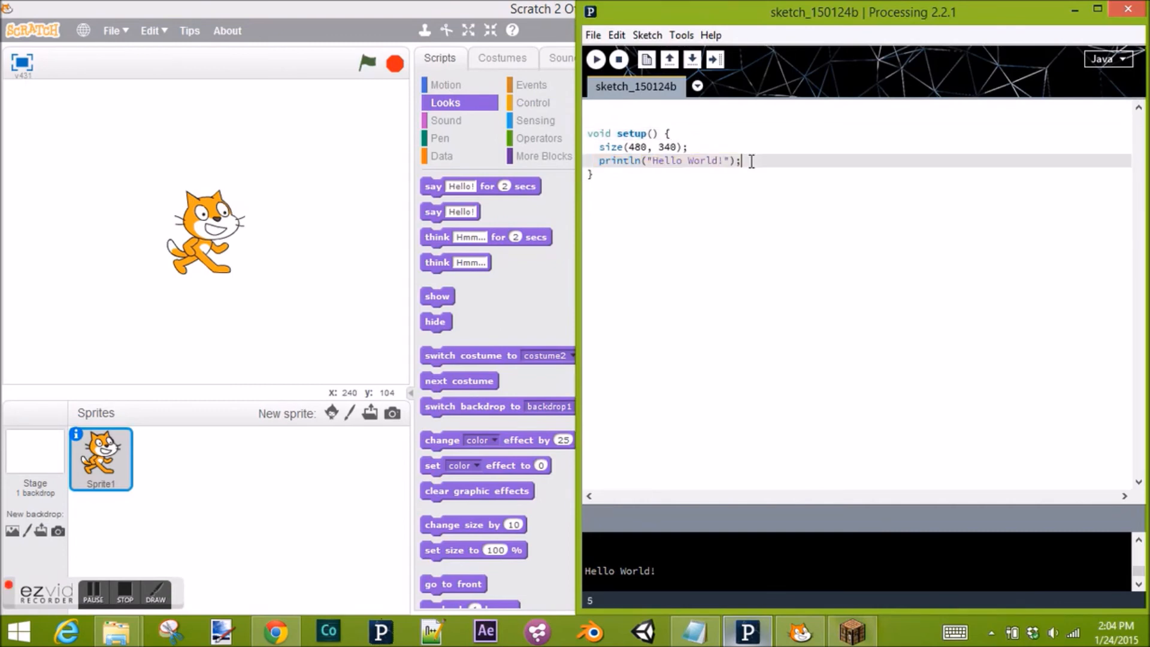